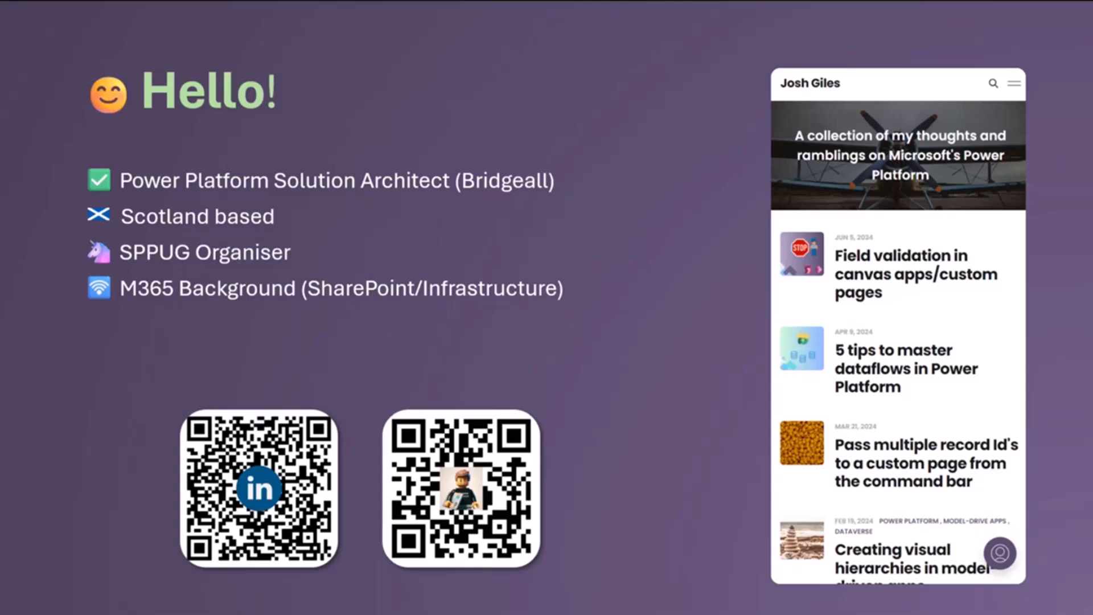
# Advance the slideshow past the Hello introduction slide
pyautogui.press('Right')
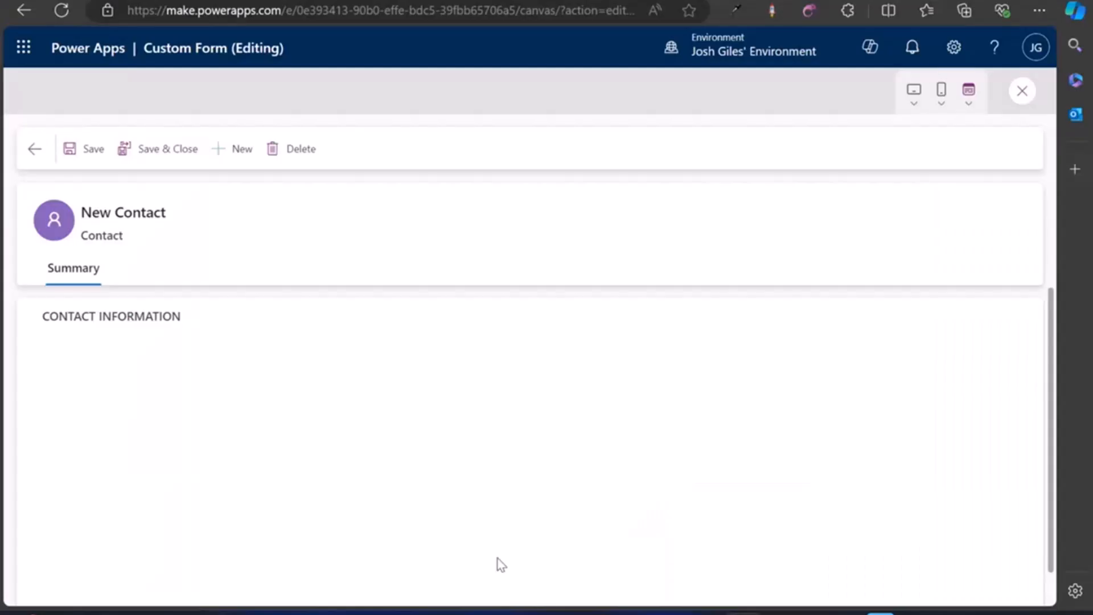
pyautogui.moveTo(763, 368)
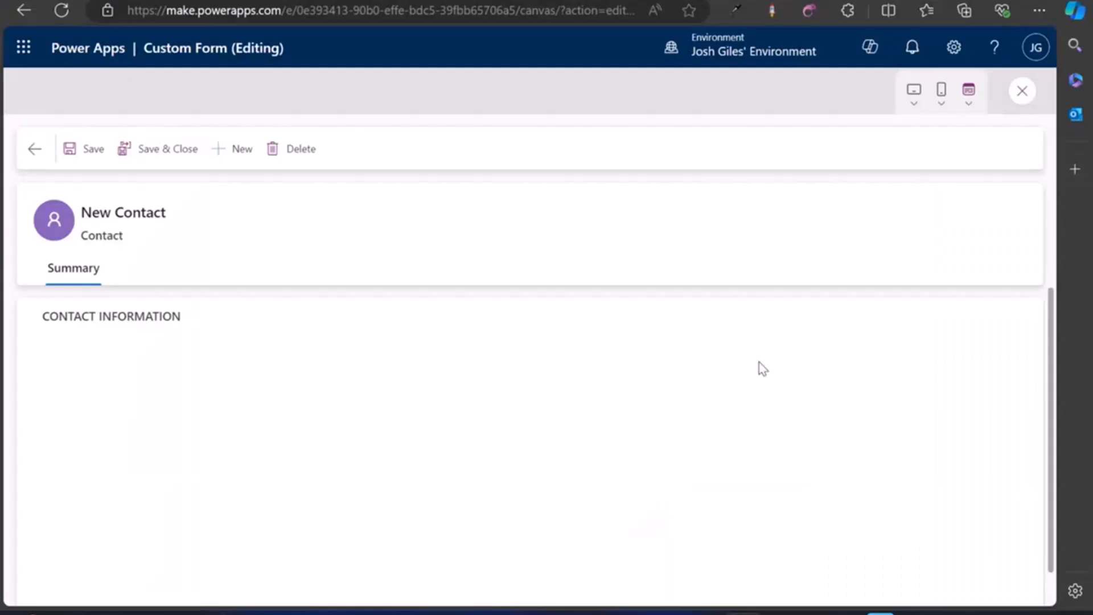
pyautogui.moveTo(543, 301)
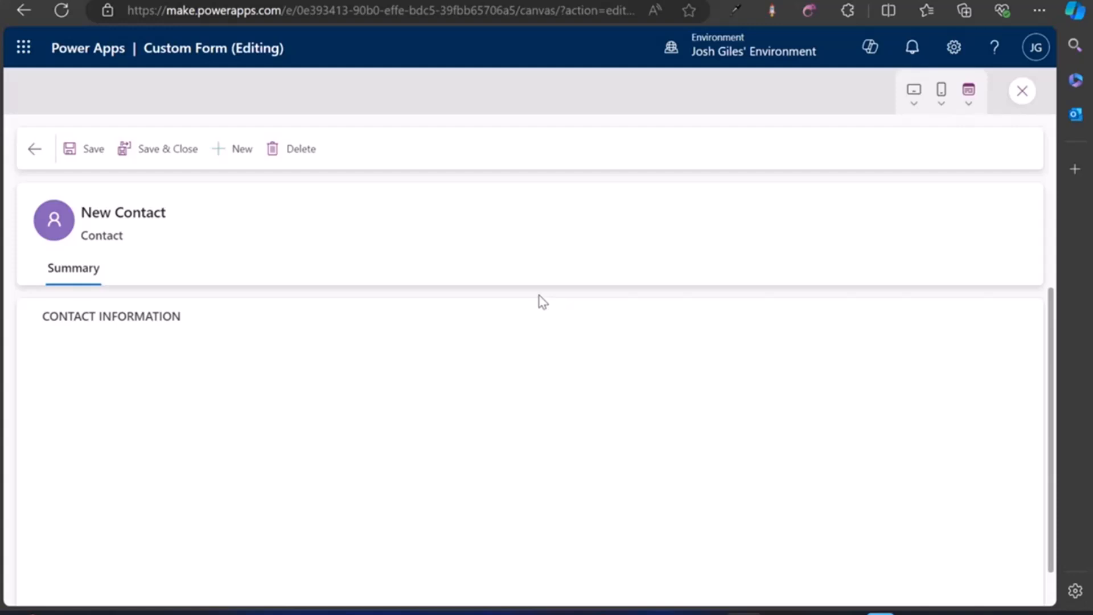
pyautogui.moveTo(939, 369)
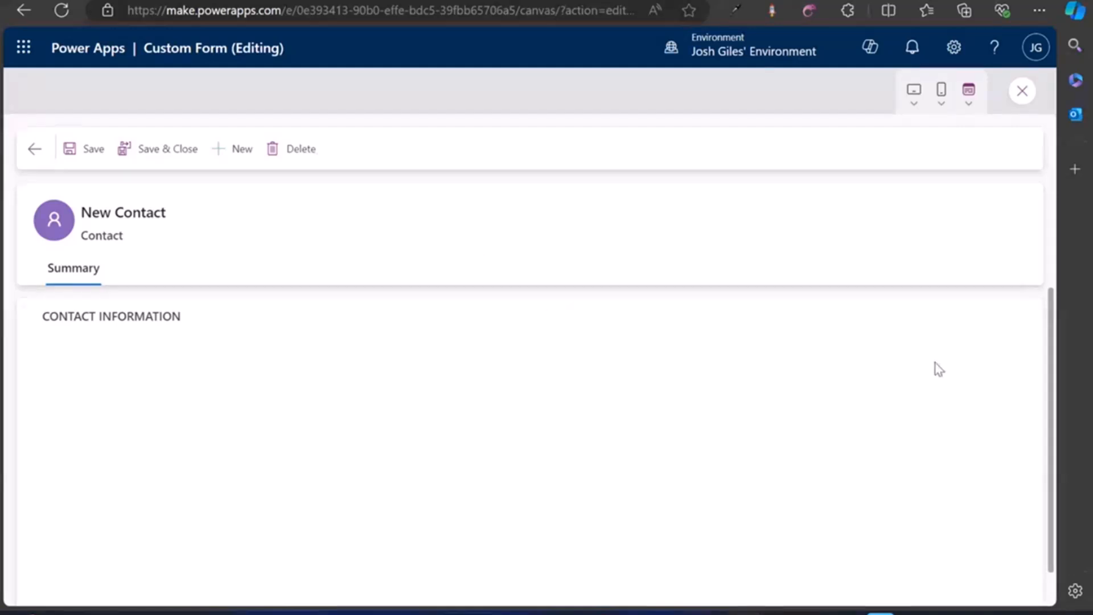
pyautogui.moveTo(400, 3)
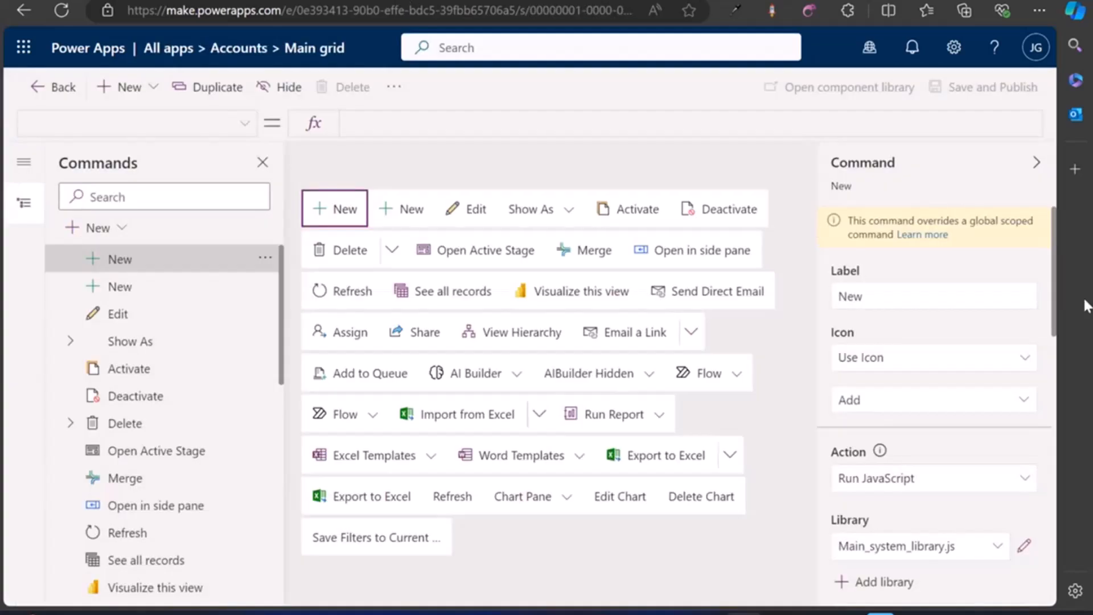
pyautogui.moveTo(763, 569)
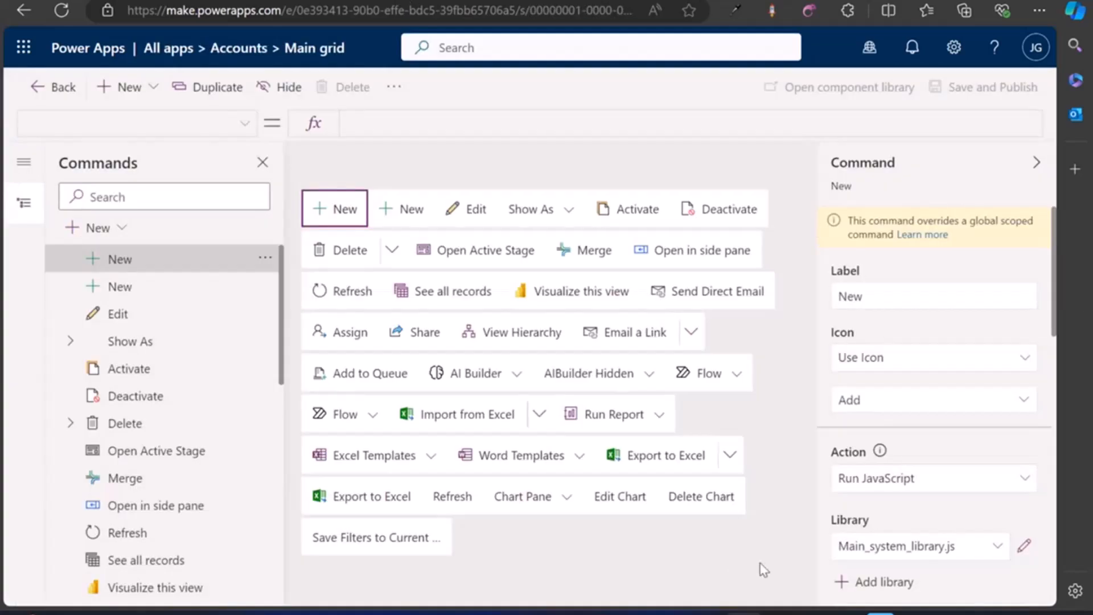
# Add a new command to the Accounts main grid and label it 'My button'
pyautogui.click(116, 228)
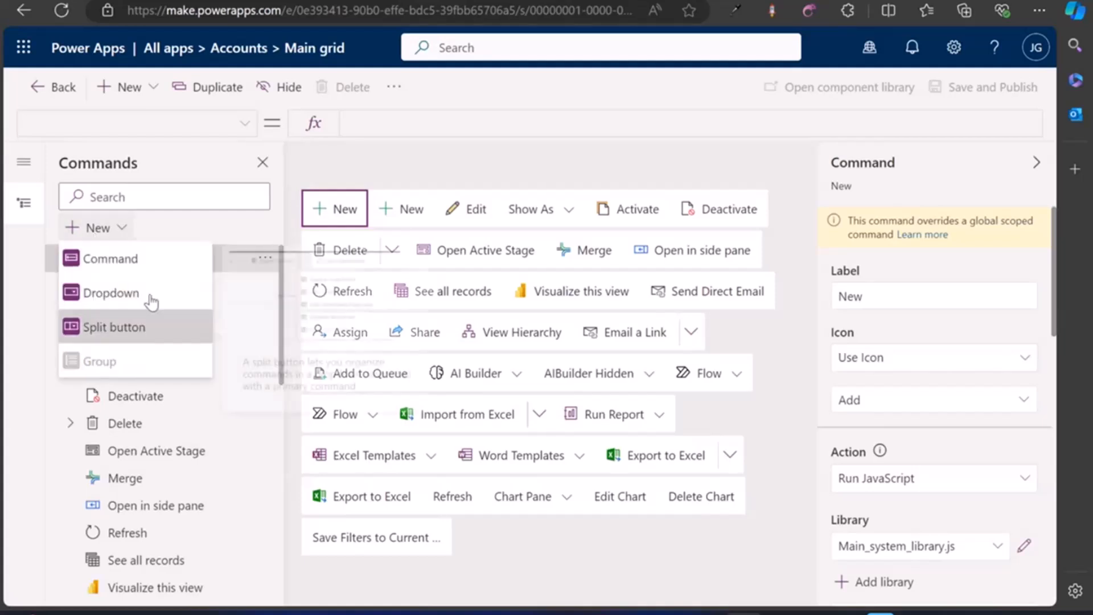
pyautogui.moveTo(119, 259)
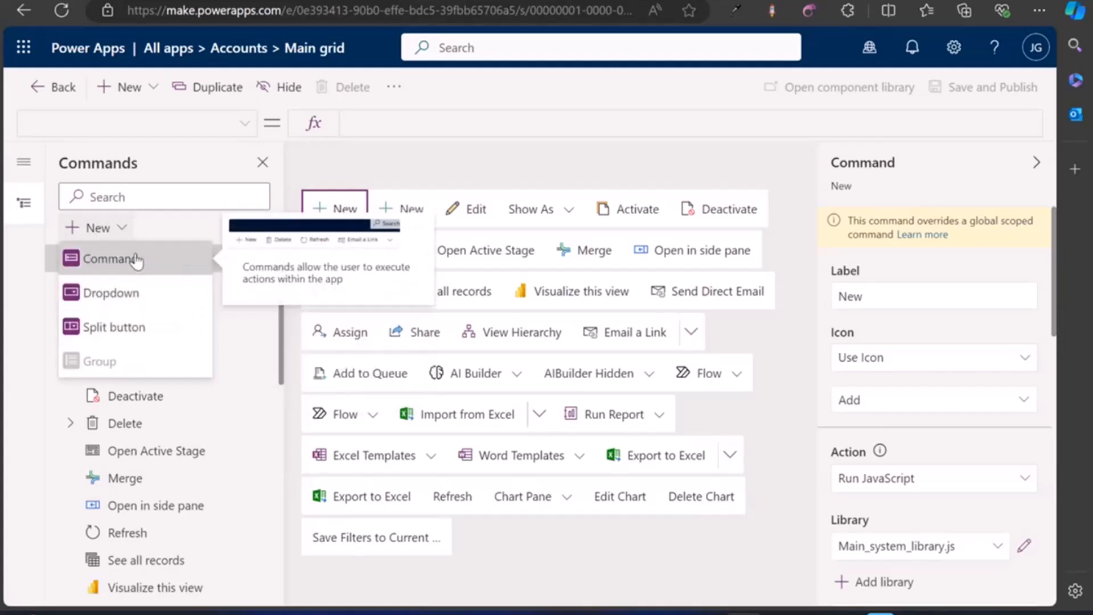
pyautogui.click(110, 258)
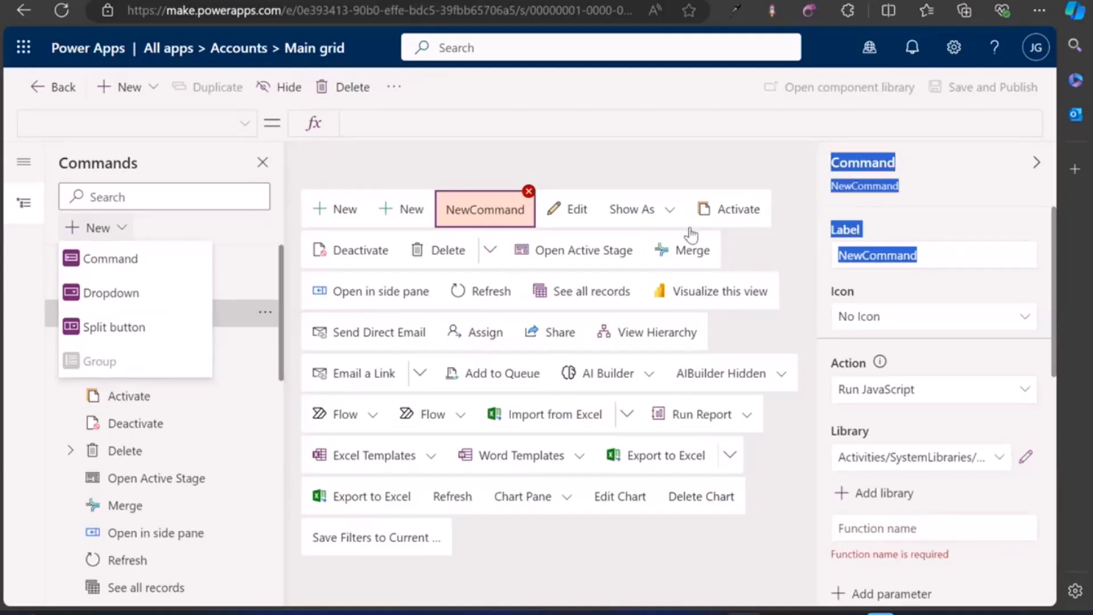
pyautogui.write('M')
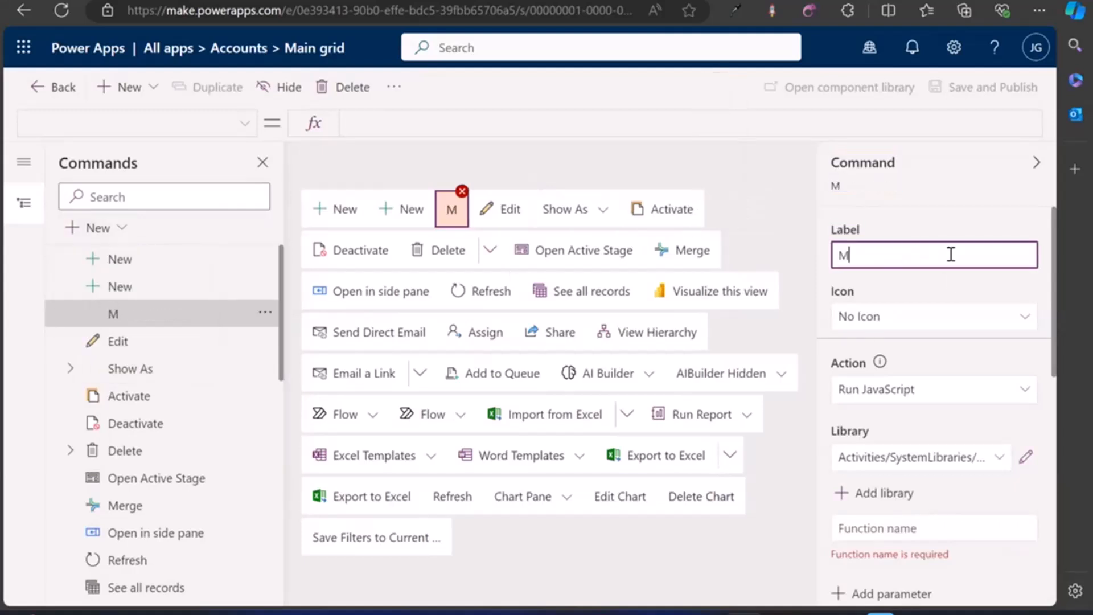
pyautogui.write('y button')
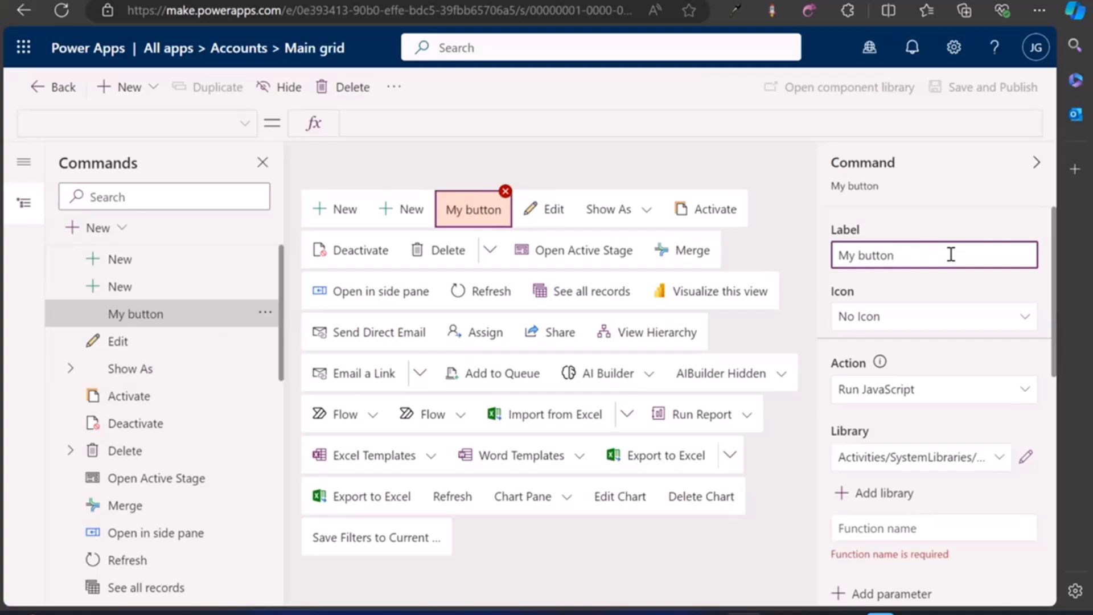
# Give My button the Activate icon and Run JavaScript action, then open Dataverse Accelerator
pyautogui.click(932, 316)
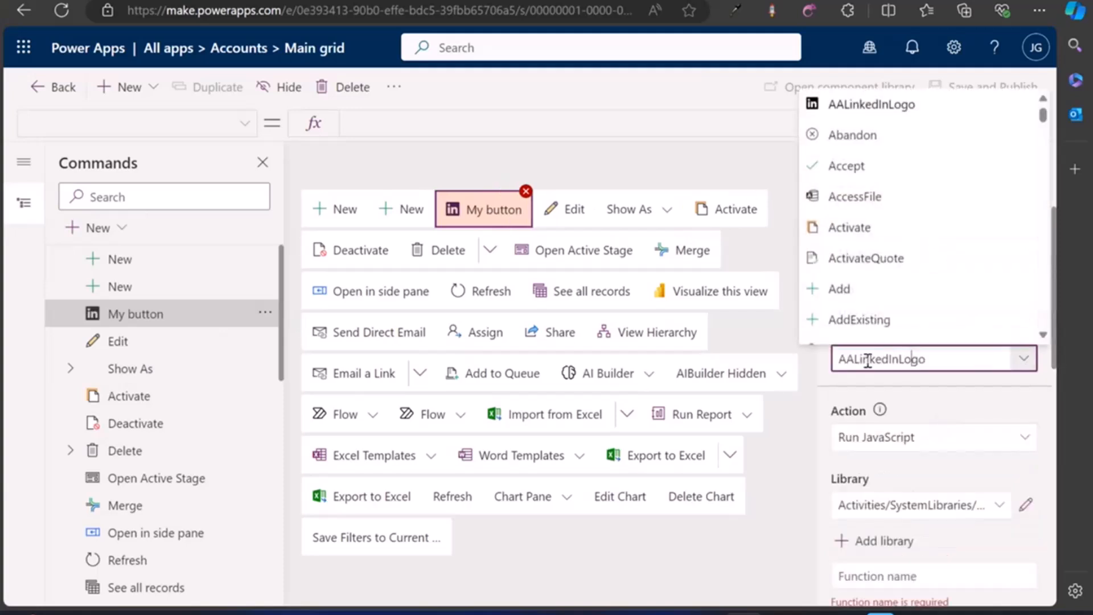
pyautogui.click(849, 226)
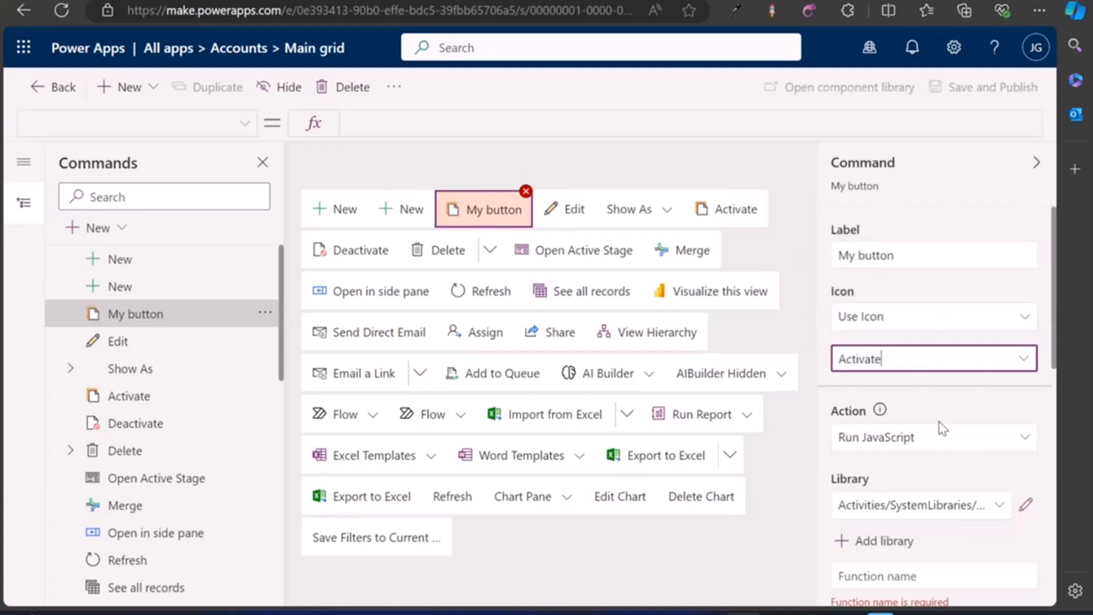
pyautogui.scroll(-3)
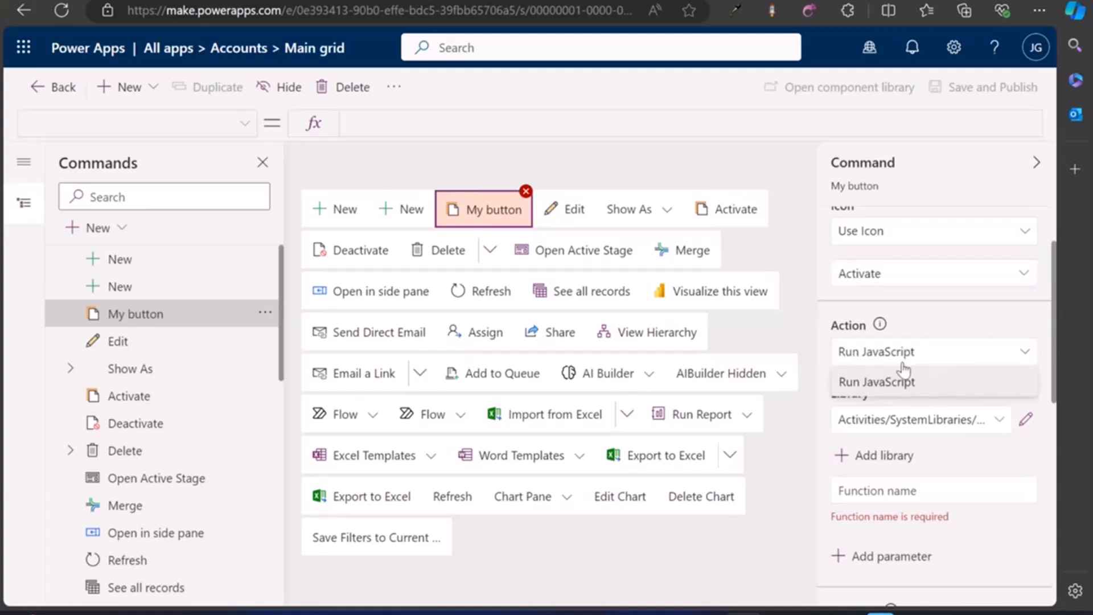
pyautogui.click(876, 382)
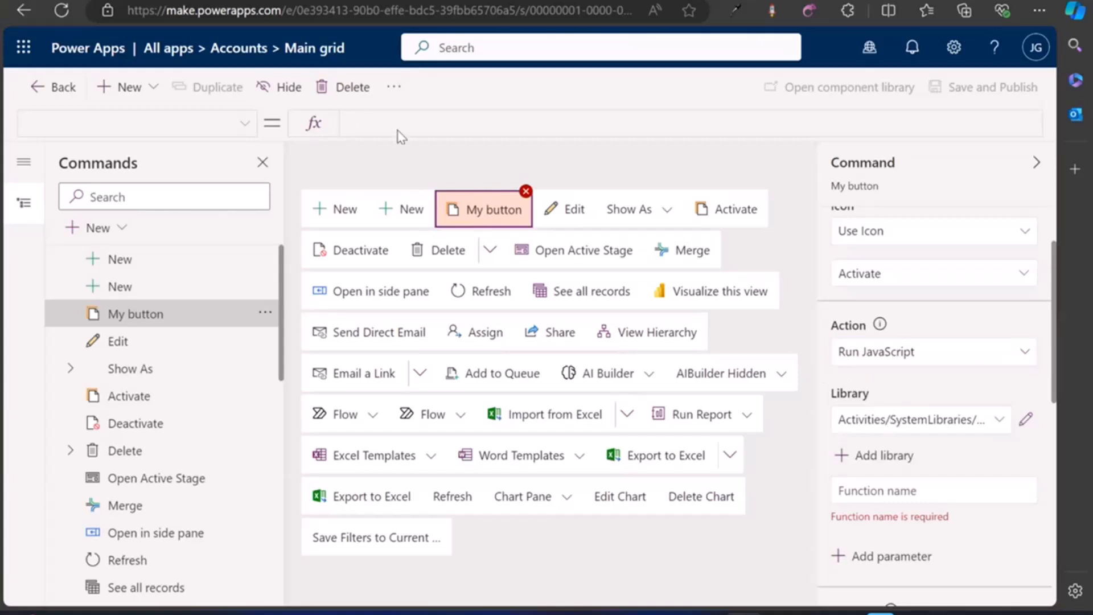
pyautogui.moveTo(384, 131)
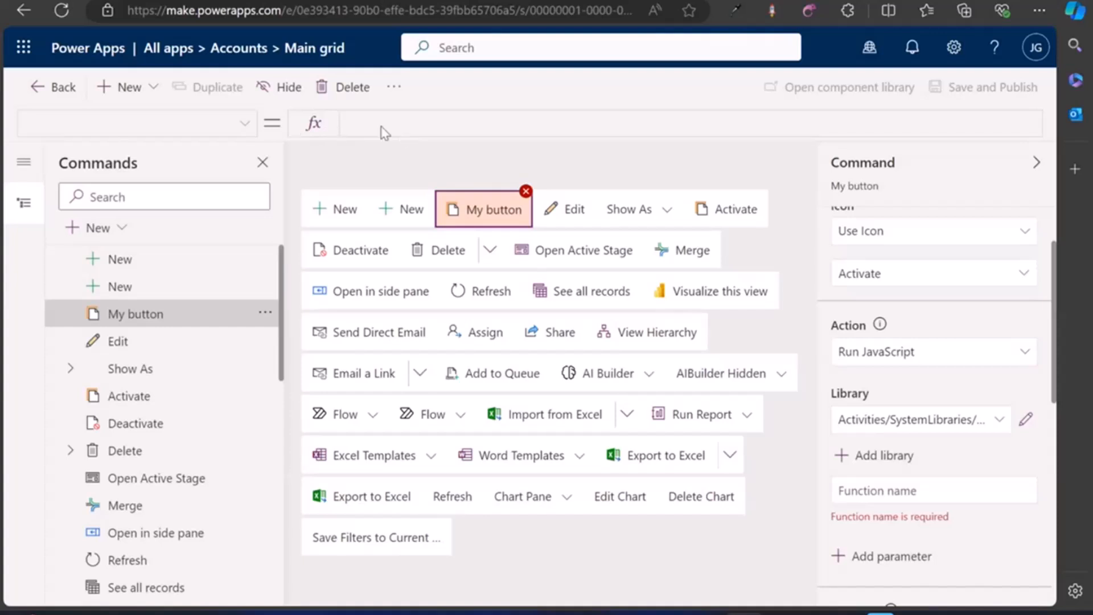
pyautogui.moveTo(920, 374)
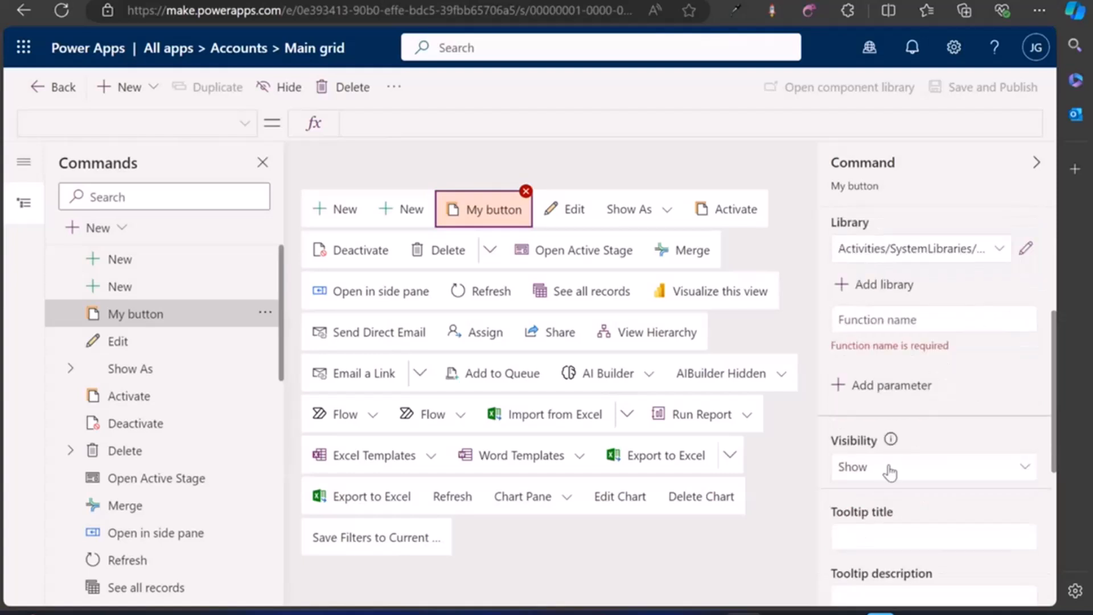
pyautogui.click(932, 466)
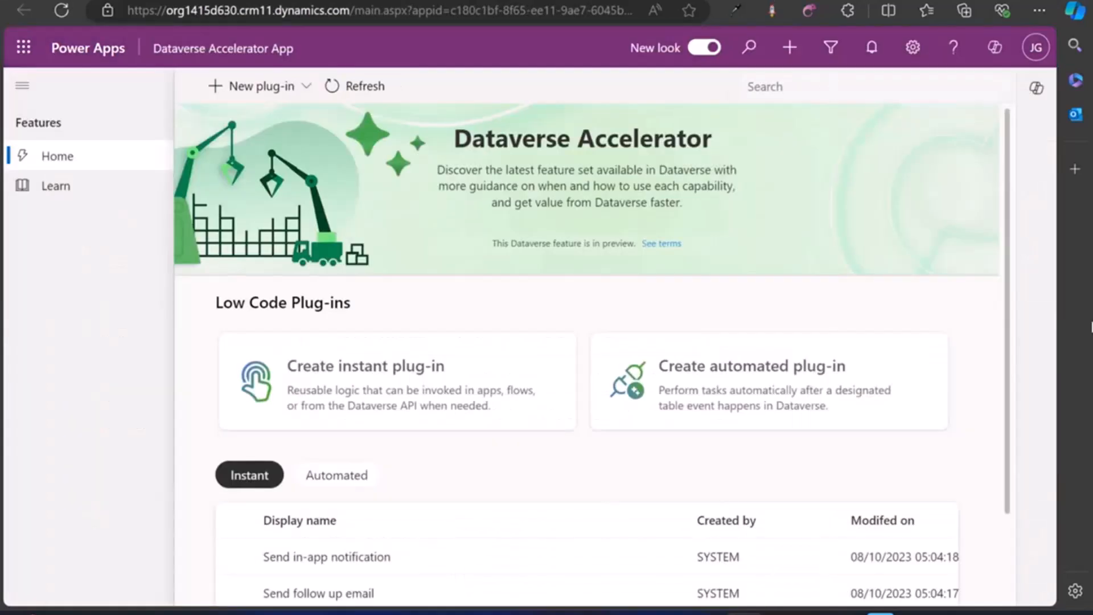
pyautogui.moveTo(952, 313)
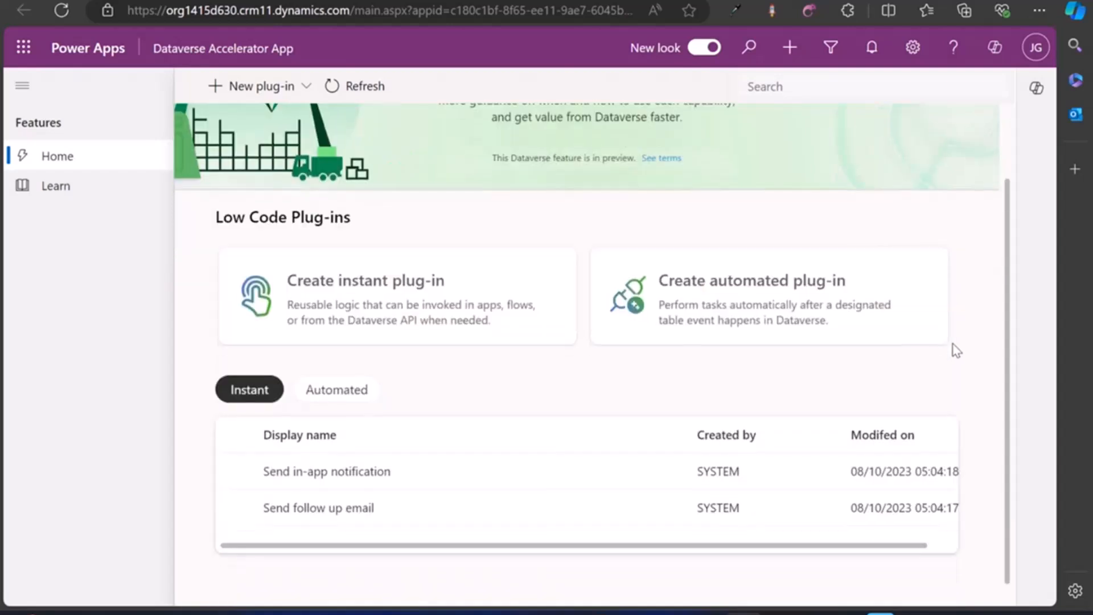
pyautogui.scroll(3)
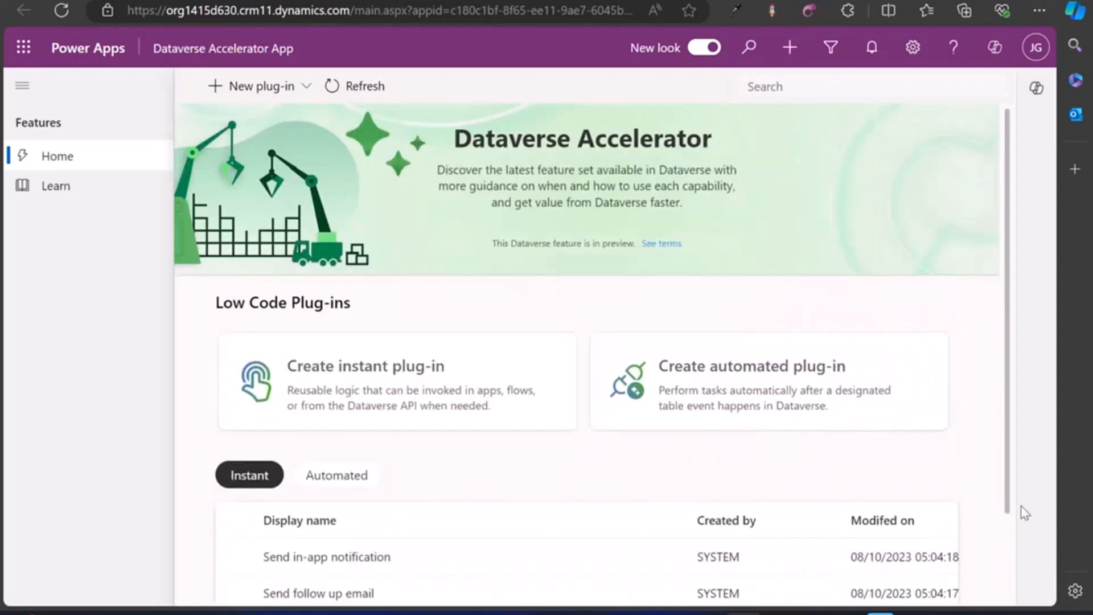
pyautogui.moveTo(532, 420)
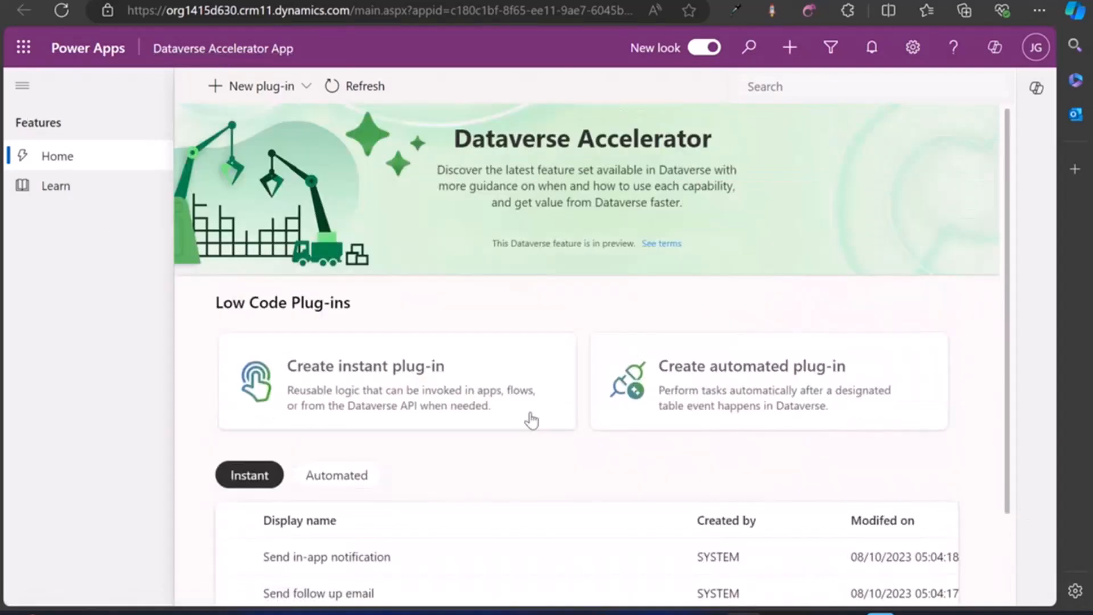
pyautogui.moveTo(746, 411)
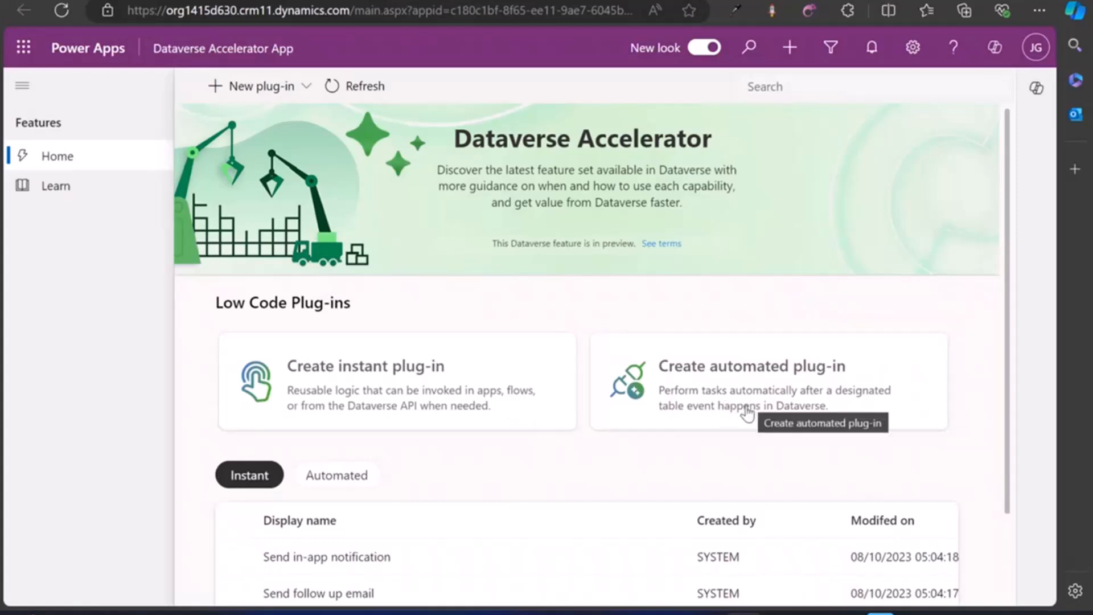
# Create an automated plug-in and review its form with Contact table and Created trigger
pyautogui.click(752, 366)
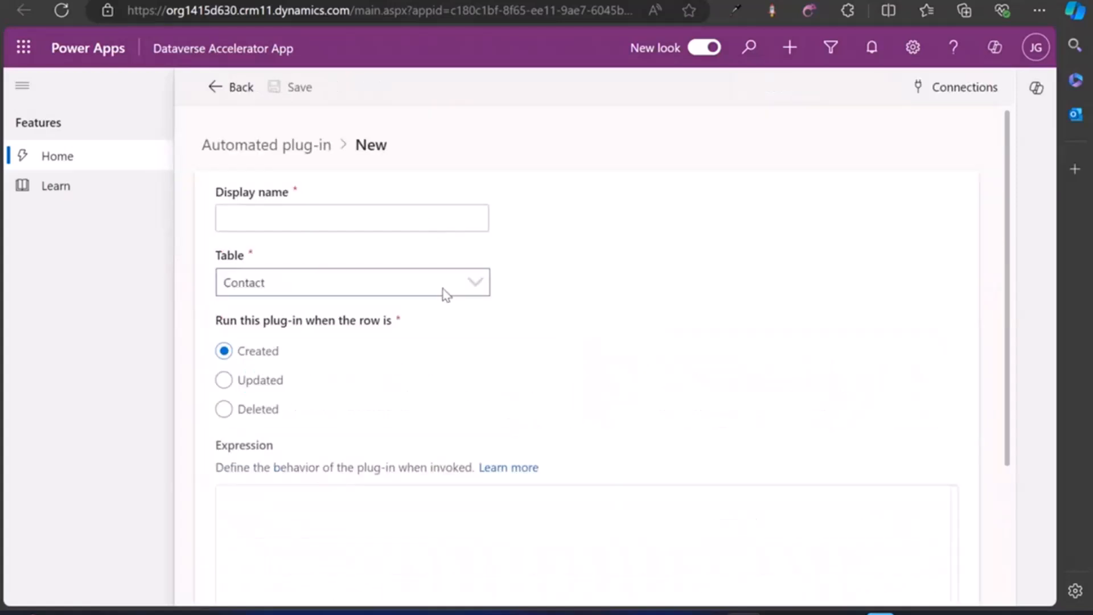
pyautogui.scroll(-3)
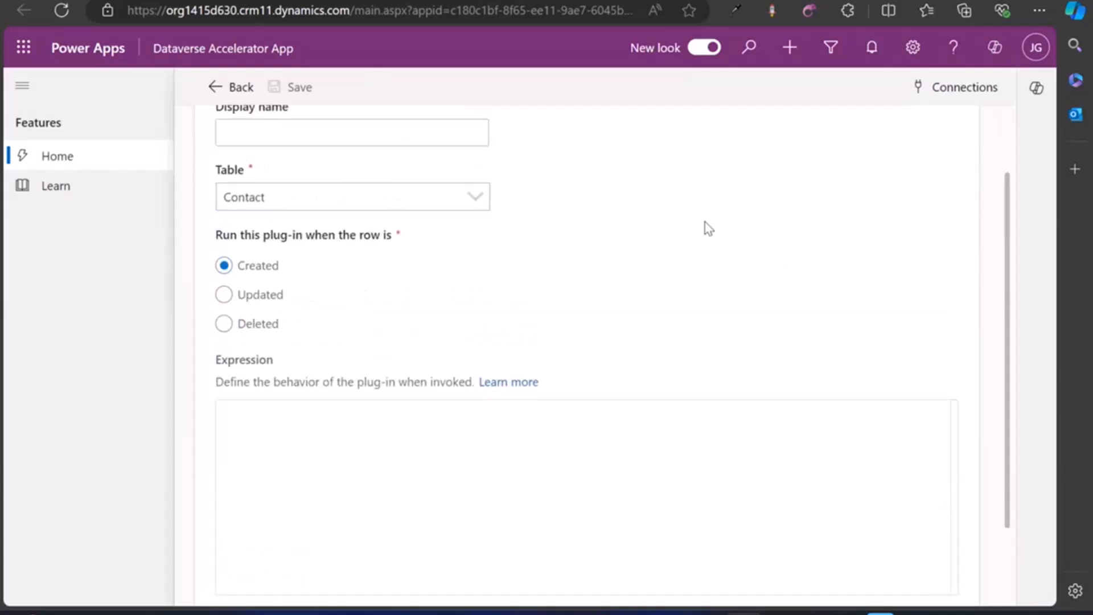
pyautogui.moveTo(349, 196)
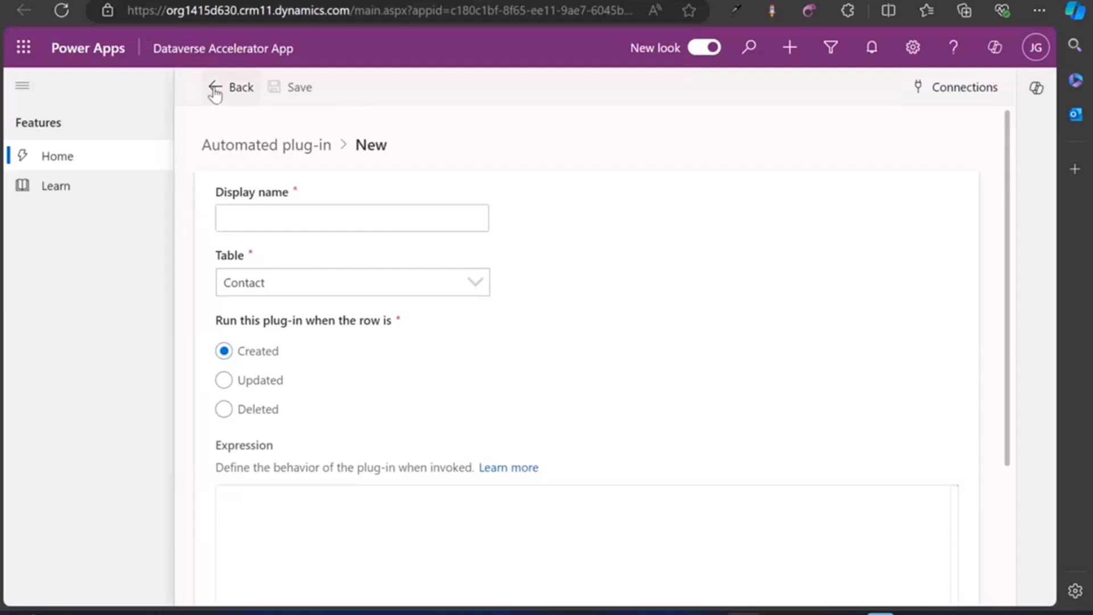
# Leave the unsaved automated plug-in and go back to the Dataverse Accelerator home
pyautogui.click(240, 87)
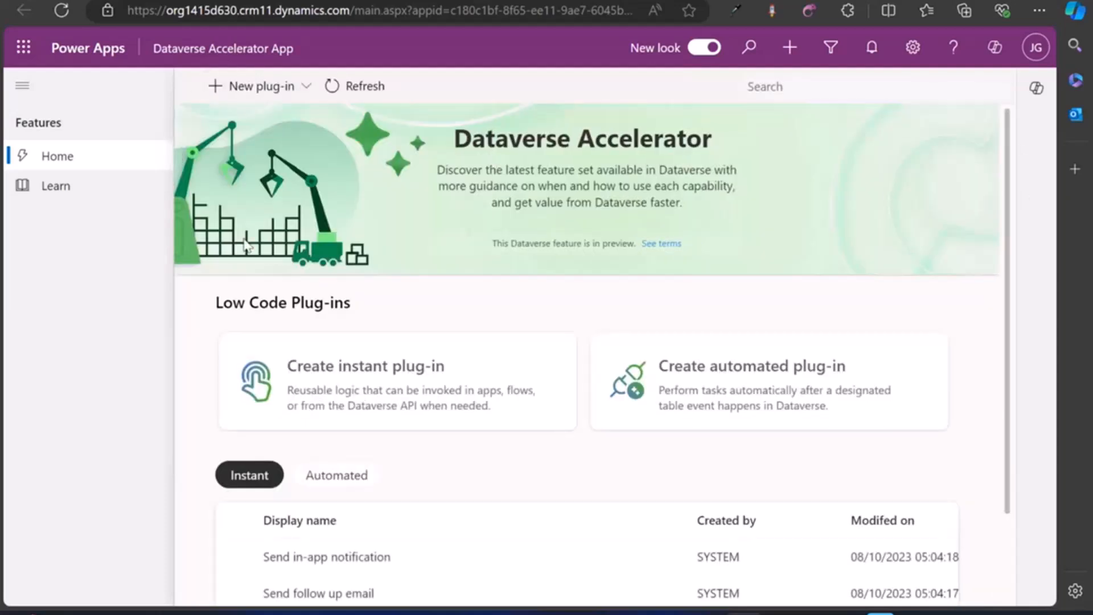
pyautogui.moveTo(941, 236)
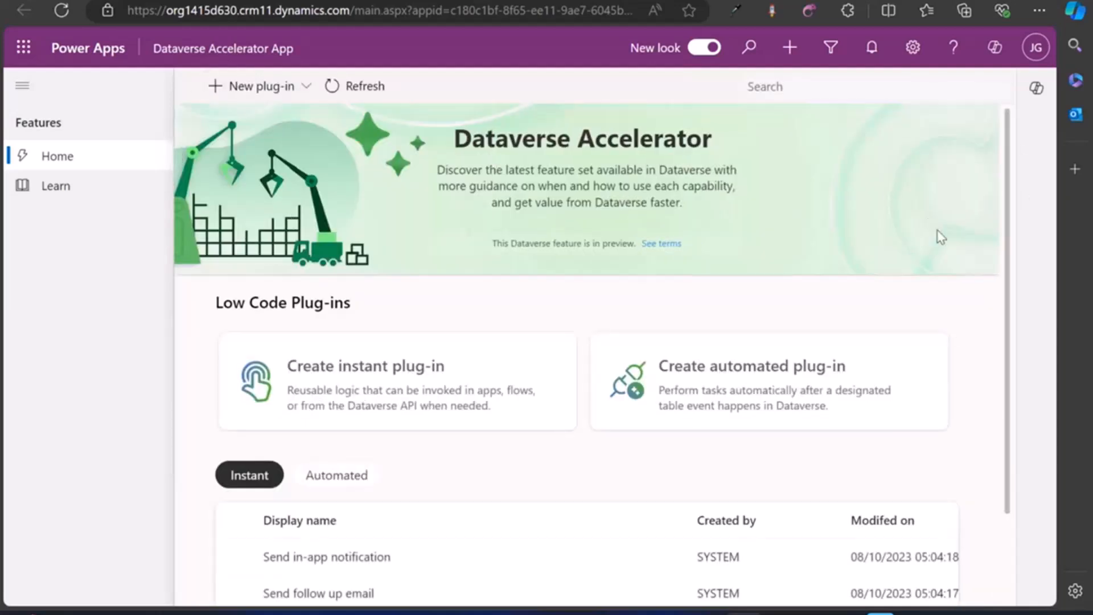
pyautogui.moveTo(965, 268)
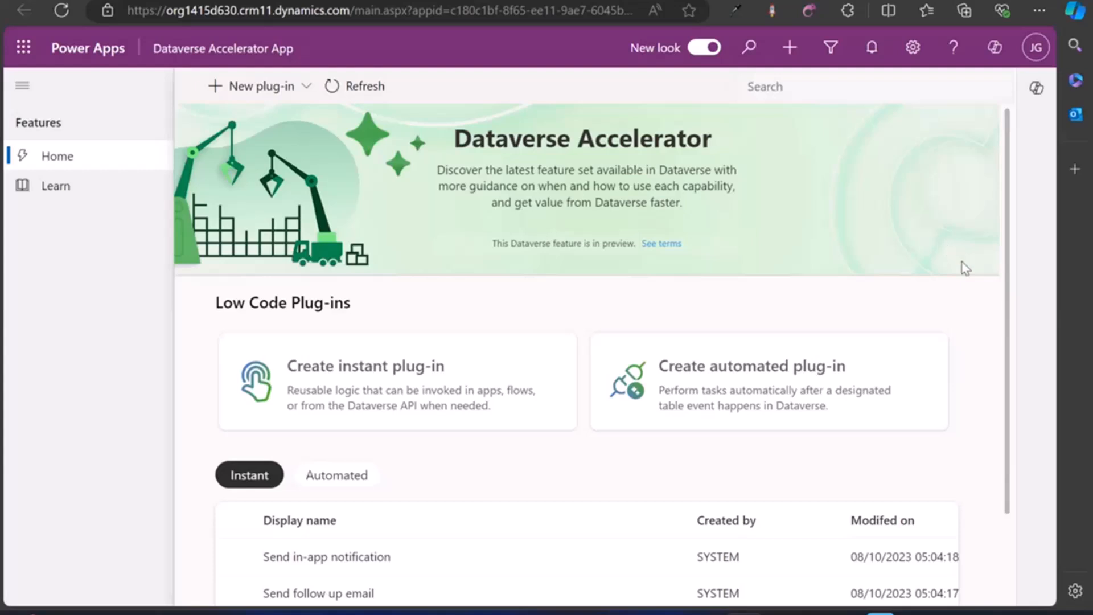
pyautogui.moveTo(979, 363)
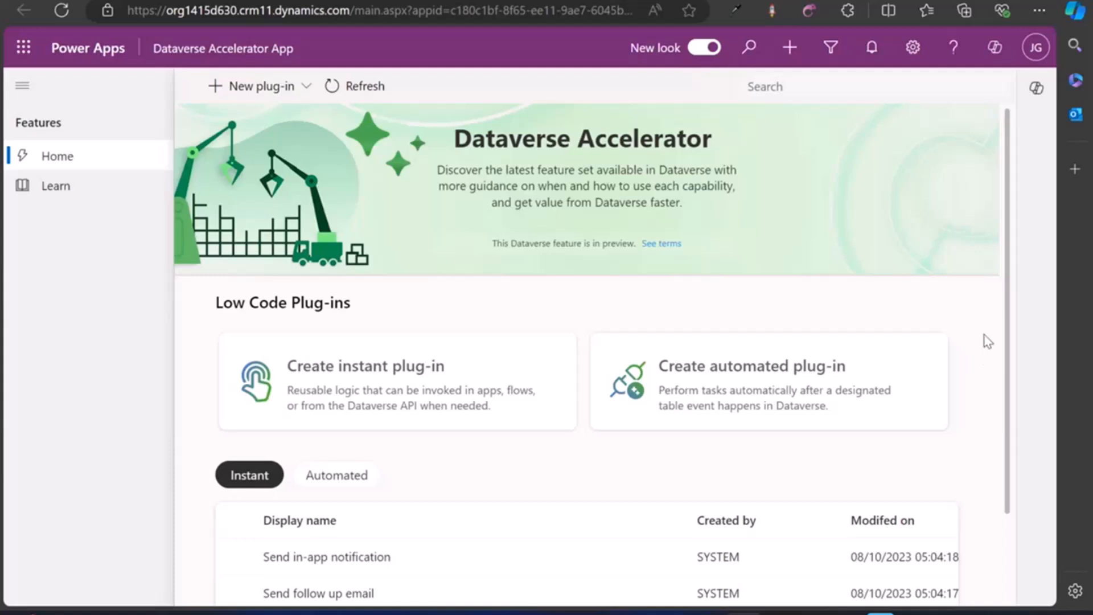
pyautogui.moveTo(997, 335)
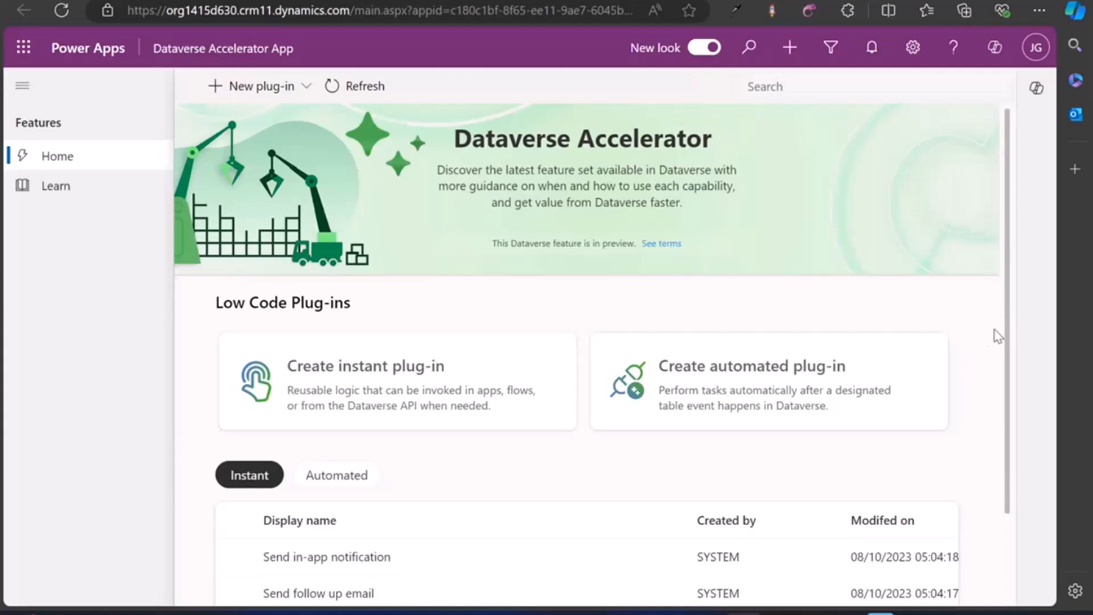
pyautogui.moveTo(1015, 332)
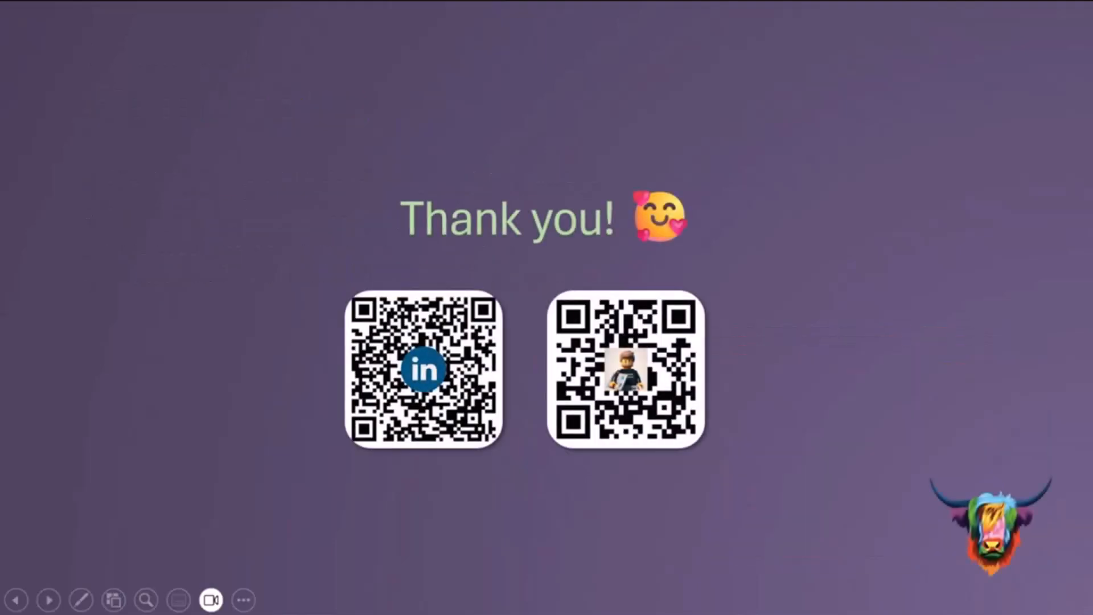
pyautogui.moveTo(490, 273)
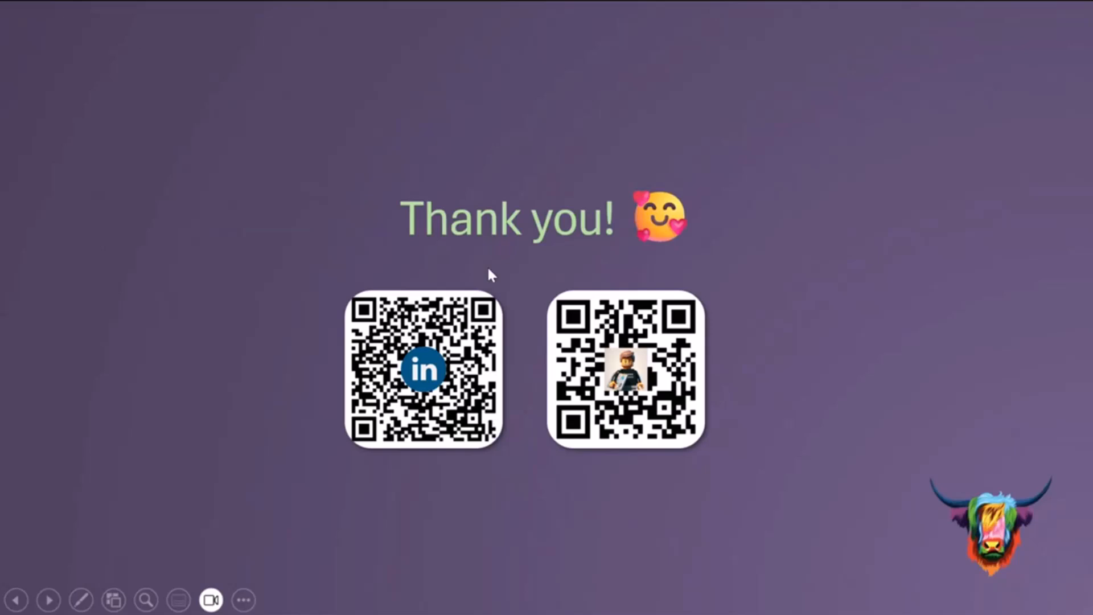